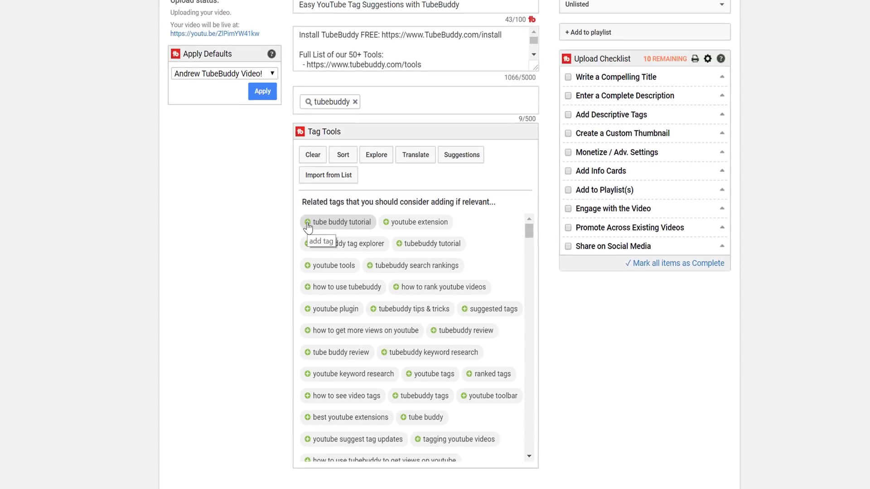
Add the suggested tag 'tube buddy tutorial' from TubeBuddy's related tags list
{"action": "left_click", "coordinate": [309, 222]}
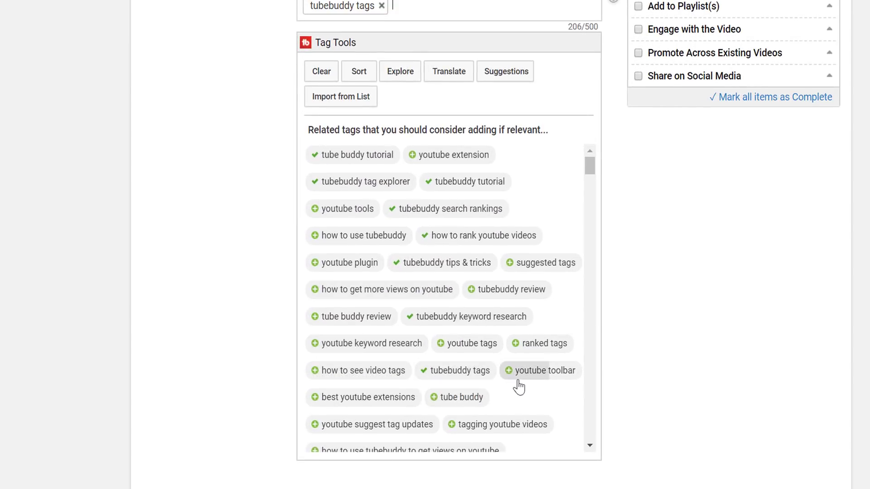
{"action": "scroll", "scroll_direction": "down", "scroll_amount": 3}
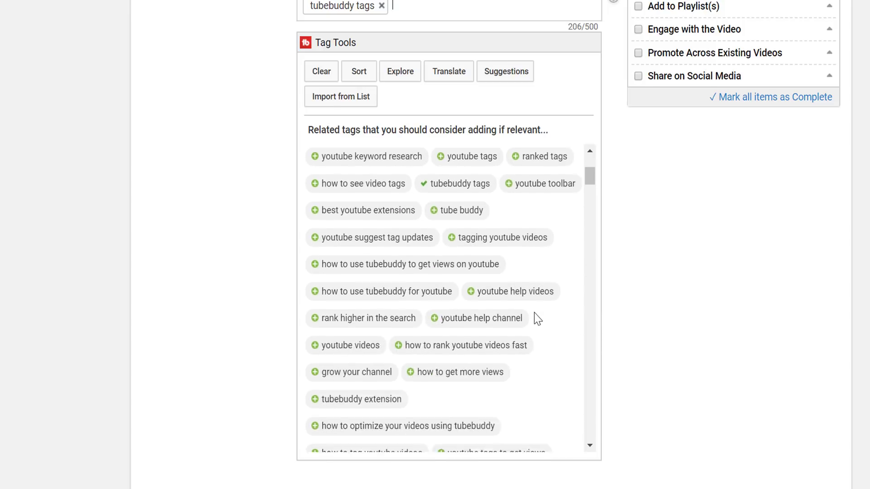
{"action": "scroll", "scroll_direction": "down", "scroll_amount": 3}
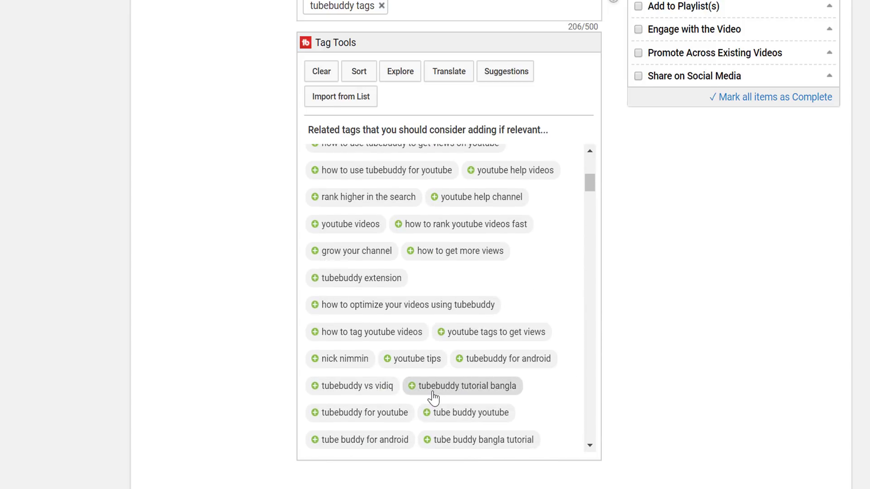
{"action": "scroll", "scroll_direction": "down", "scroll_amount": 3}
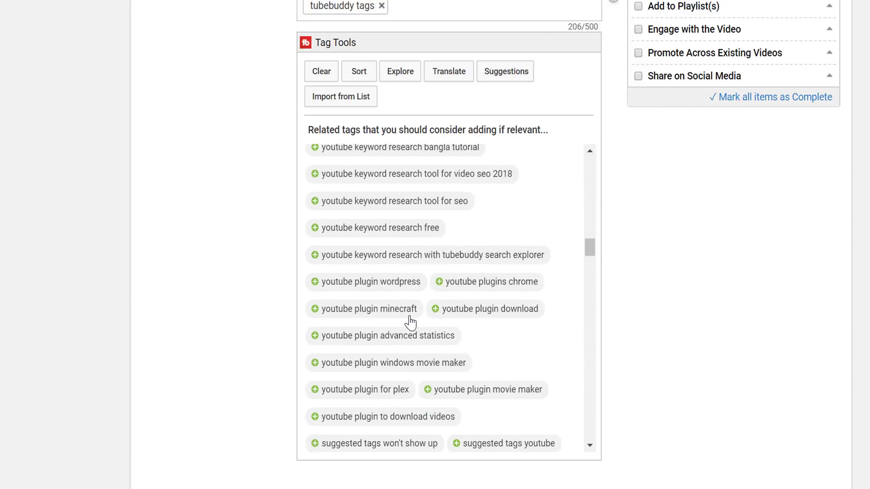
{"action": "scroll", "scroll_direction": "down", "scroll_amount": 3}
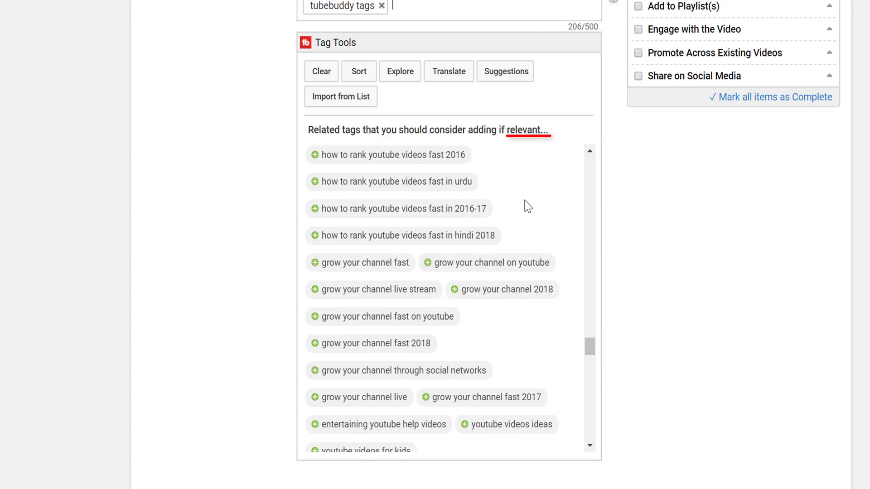
{"action": "scroll", "scroll_direction": "down", "scroll_amount": 3}
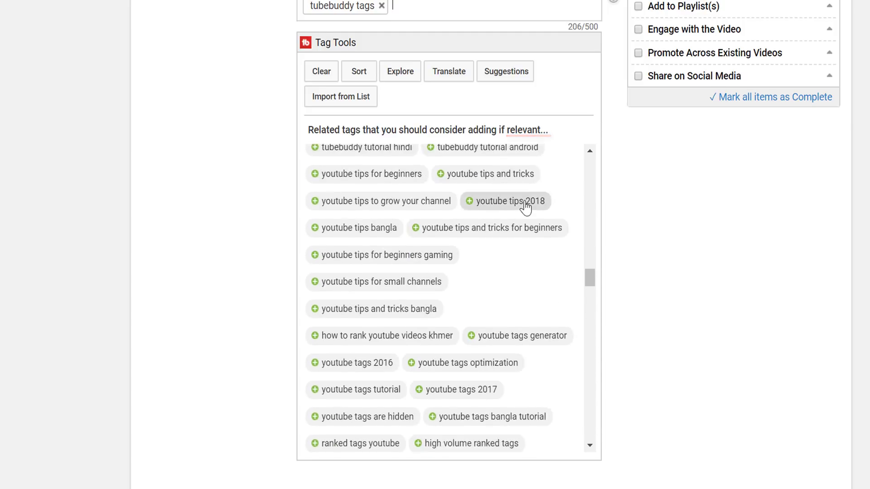